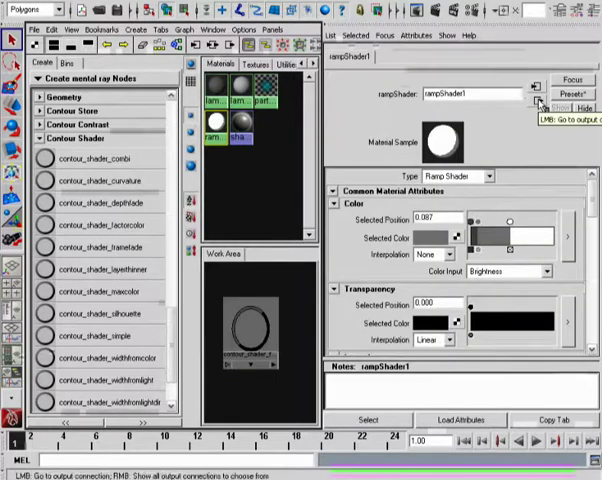
Jump from the rampShader to its output shading group, lambert2SG.
{"action": "left_click", "coordinate": [538, 101]}
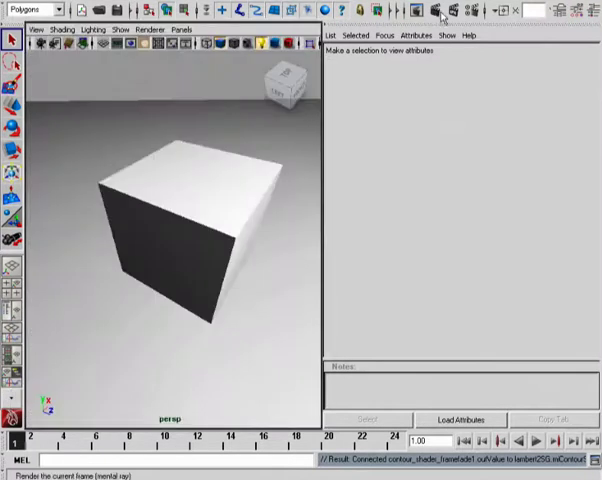
Enable mental ray Contour Rendering and Normal Contrast, checking the 3.000 contrast value.
{"action": "left_click", "coordinate": [450, 11]}
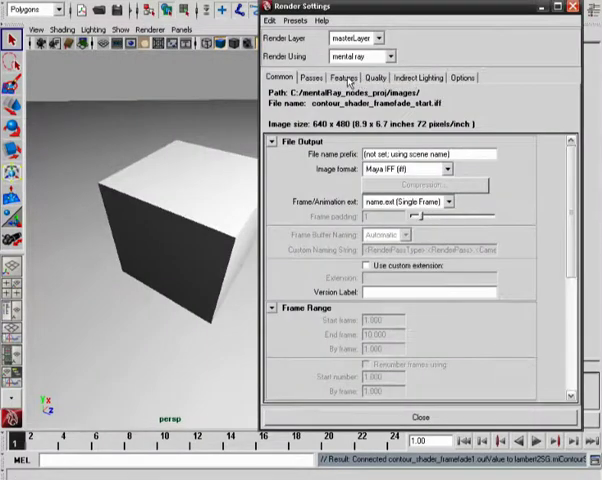
{"action": "left_click", "coordinate": [342, 78]}
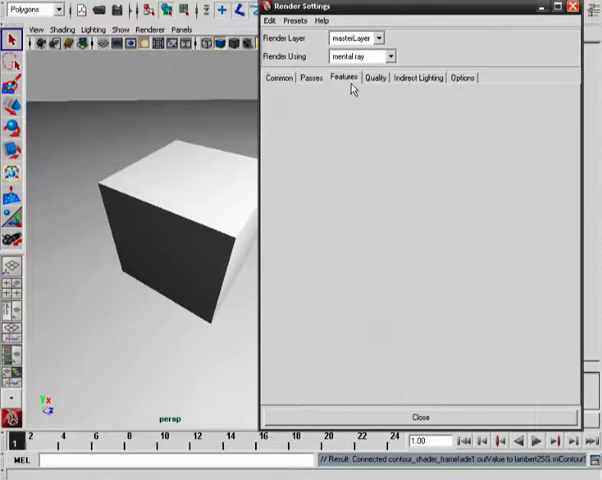
{"action": "mouse_move", "coordinate": [497, 192]}
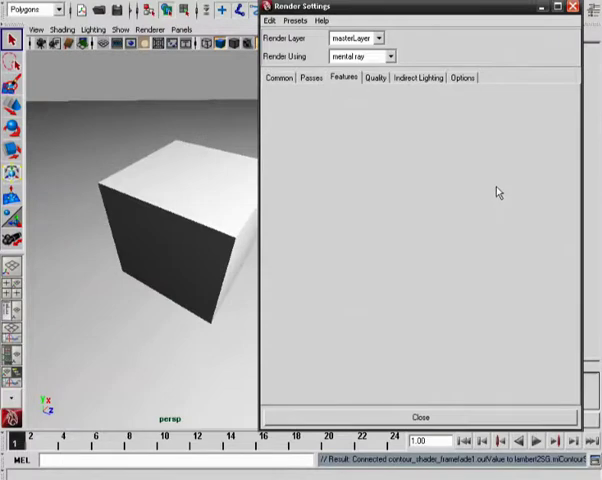
{"action": "left_click", "coordinate": [342, 77]}
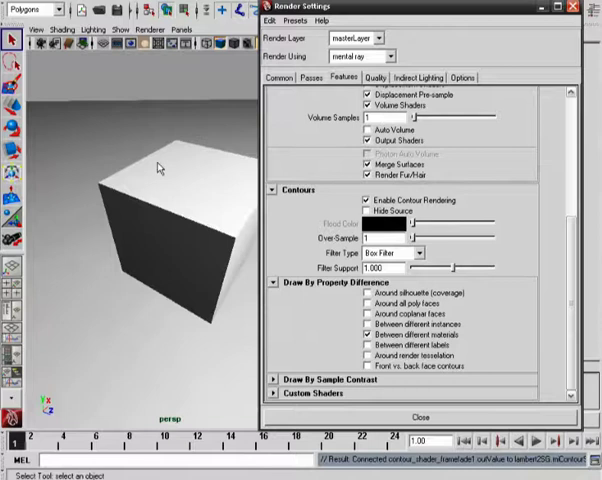
{"action": "scroll", "scroll_direction": "down", "scroll_amount": 3}
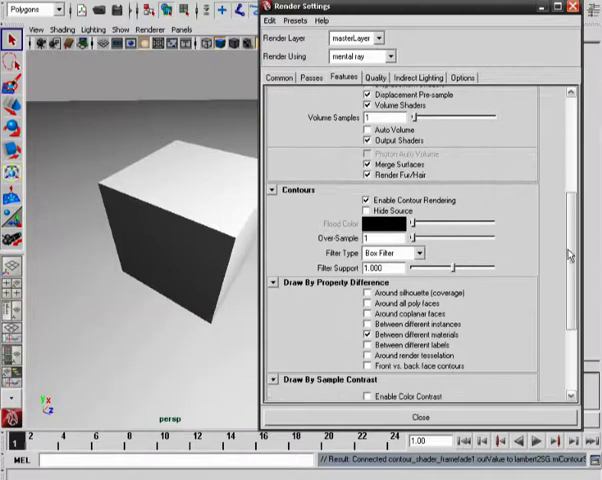
{"action": "scroll", "scroll_direction": "down", "scroll_amount": 3}
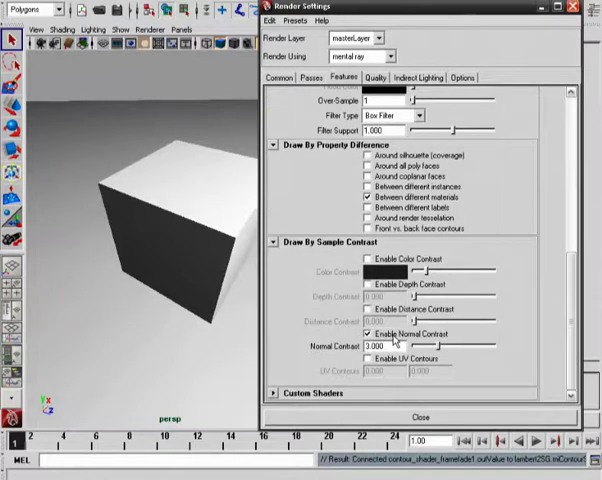
{"action": "triple_click", "coordinate": [385, 345]}
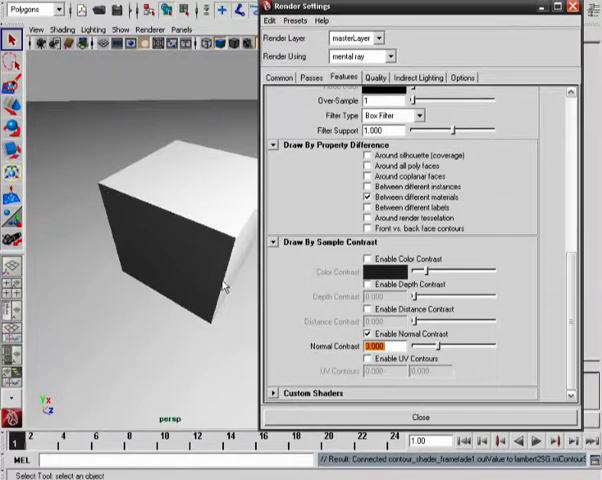
{"action": "mouse_move", "coordinate": [108, 198]}
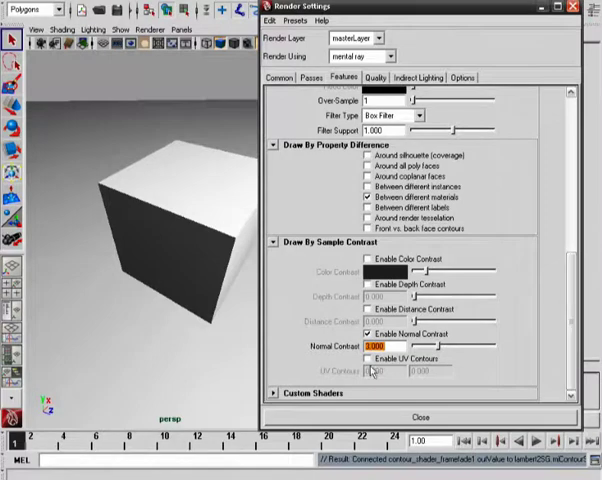
{"action": "scroll", "scroll_direction": "down", "scroll_amount": 3}
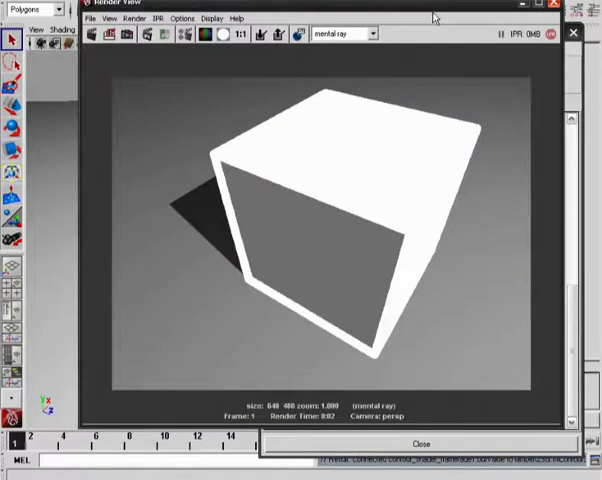
{"action": "mouse_move", "coordinate": [383, 225]}
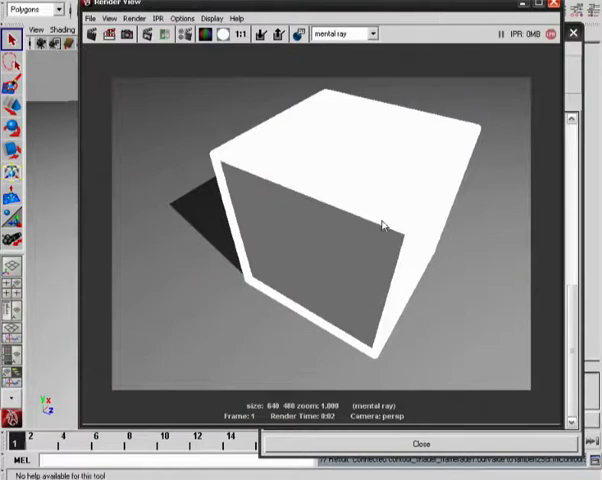
{"action": "mouse_move", "coordinate": [305, 97]}
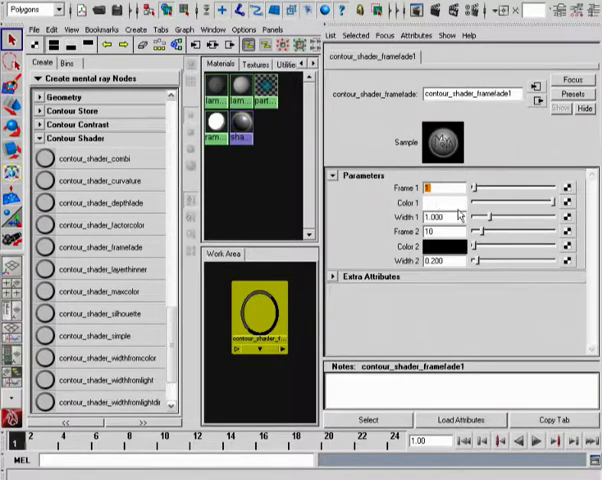
Pick bright orange for the framefade shader's Color 1 in the Color Chooser.
{"action": "left_click", "coordinate": [437, 201]}
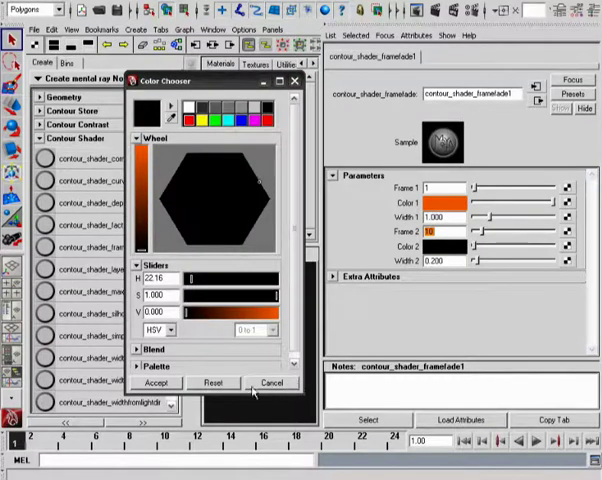
{"action": "left_click", "coordinate": [271, 383]}
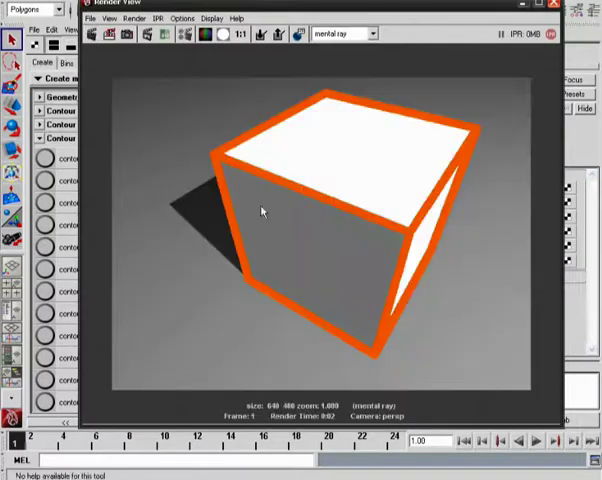
{"action": "mouse_move", "coordinate": [478, 135]}
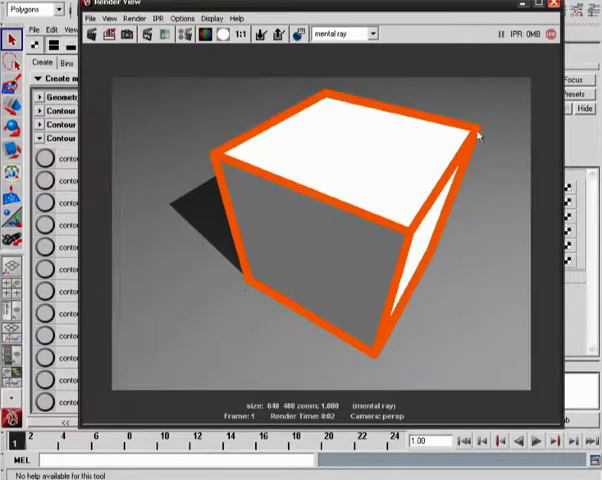